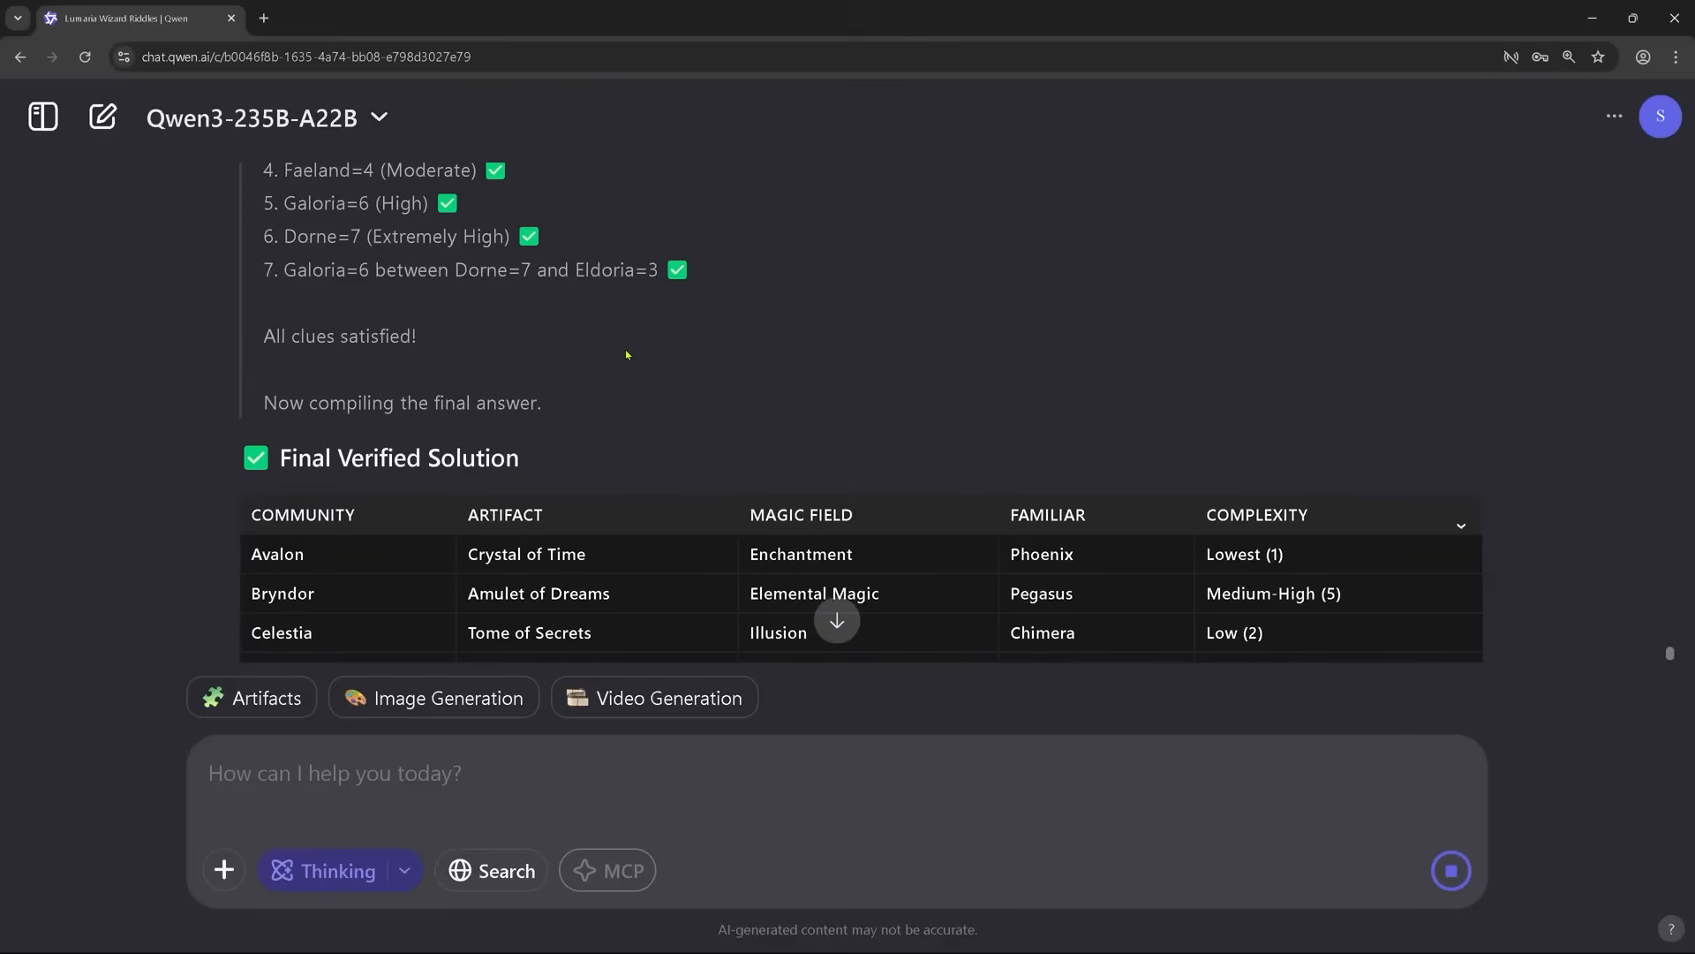
scroll("down", 3)
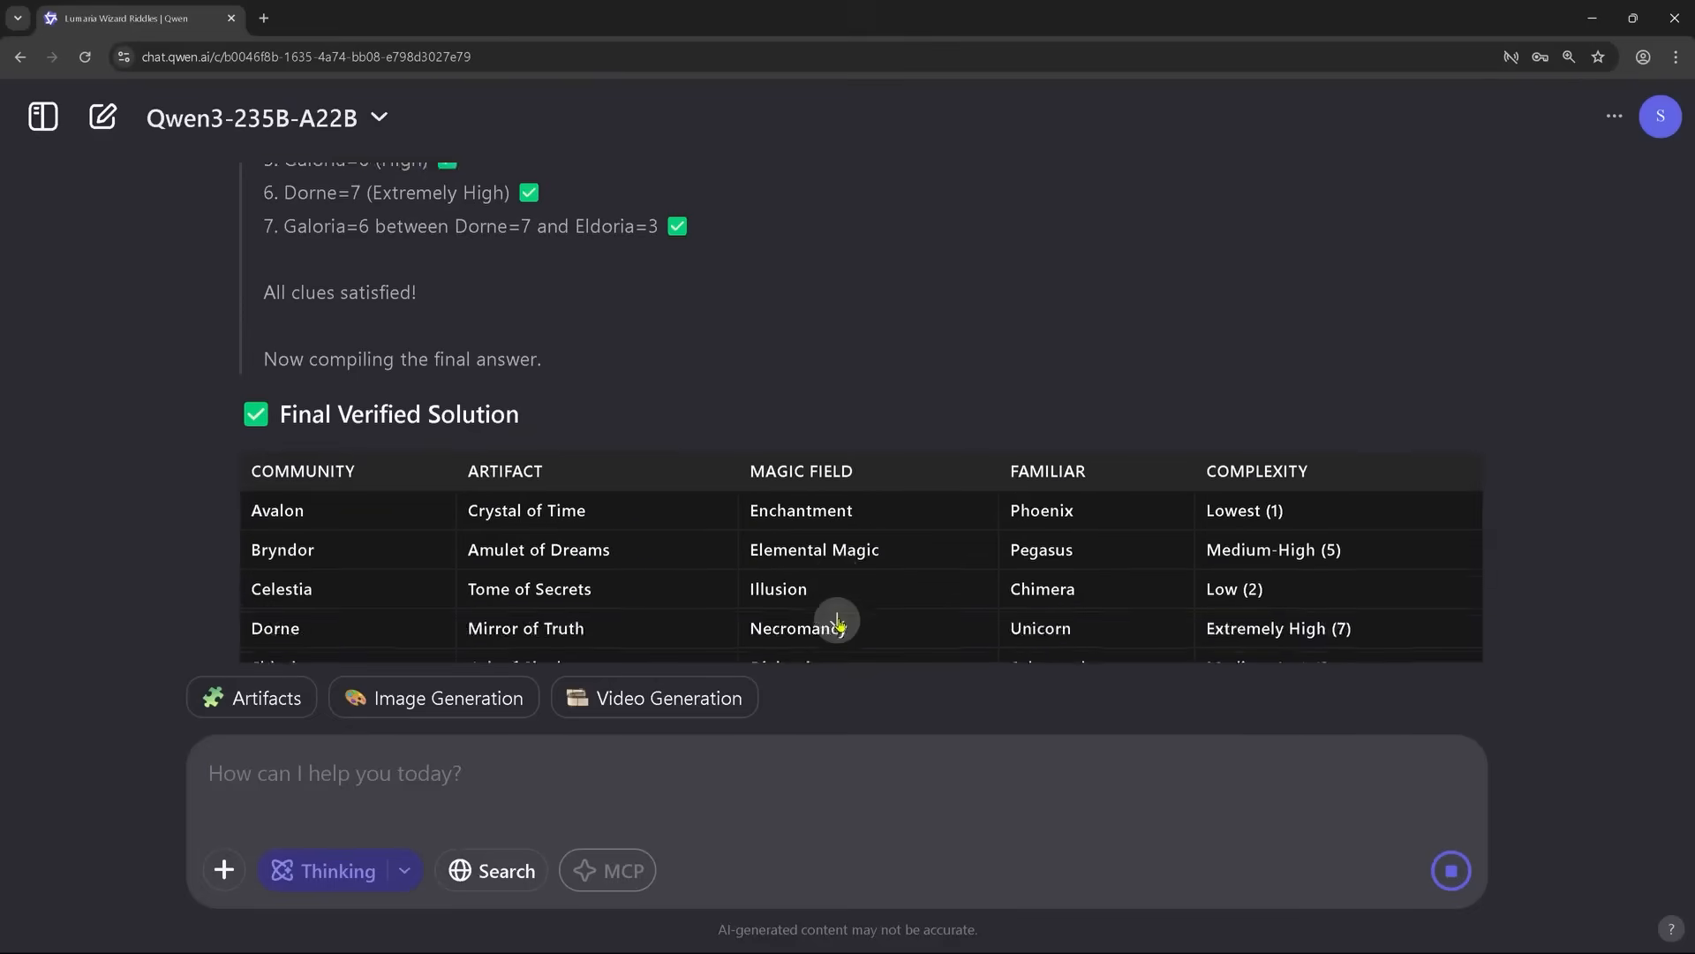